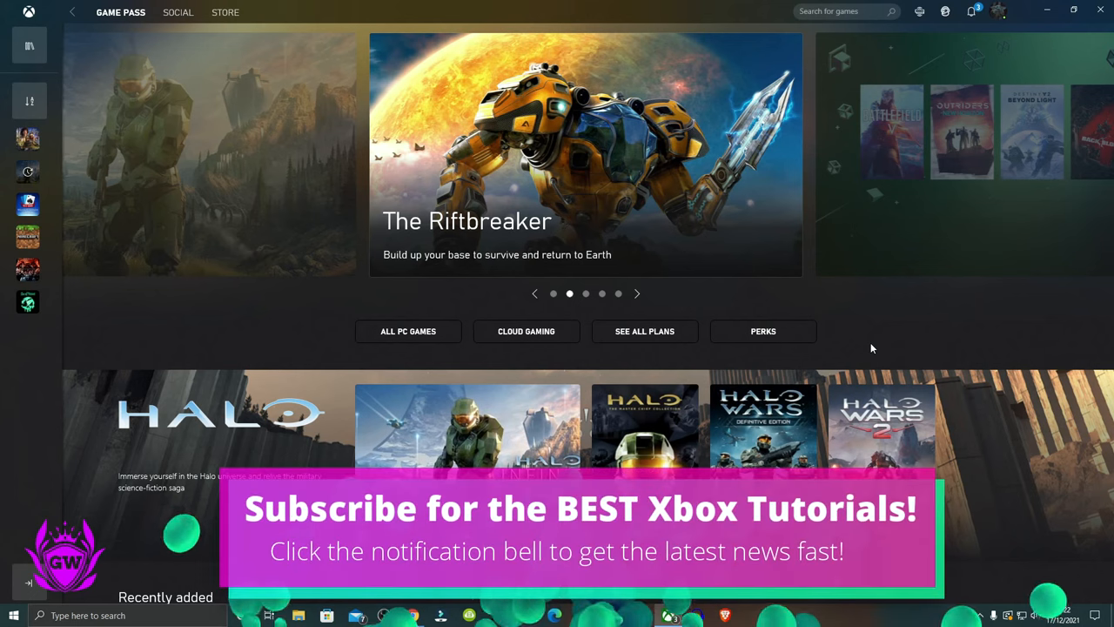
mouse_move(798, 367)
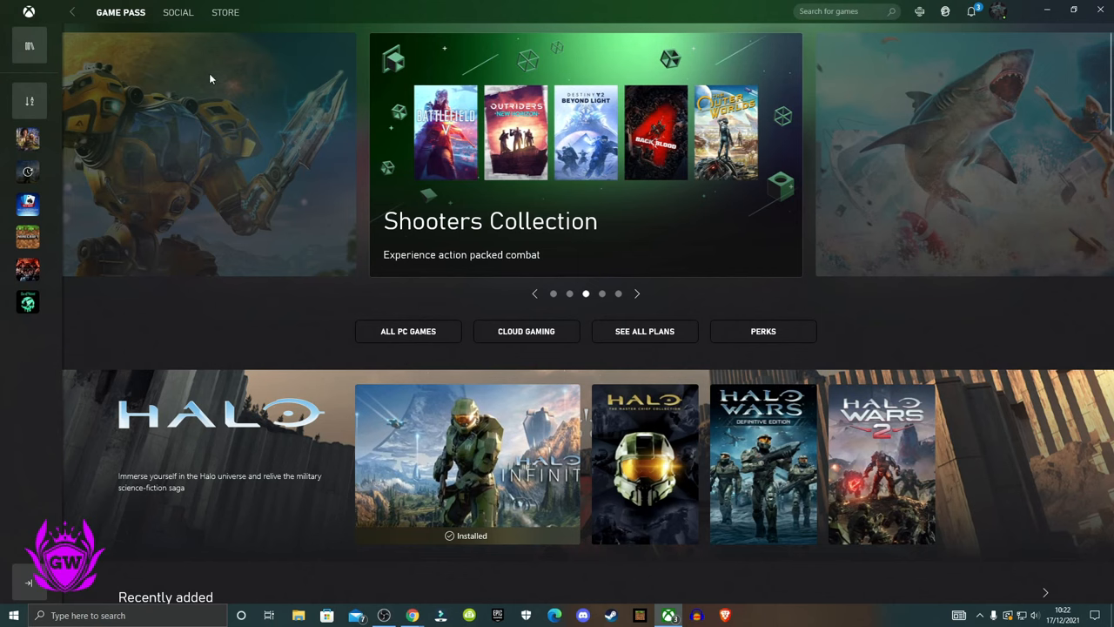
- Reach the Redeem your code or gift card form from the Store section
left_click(224, 12)
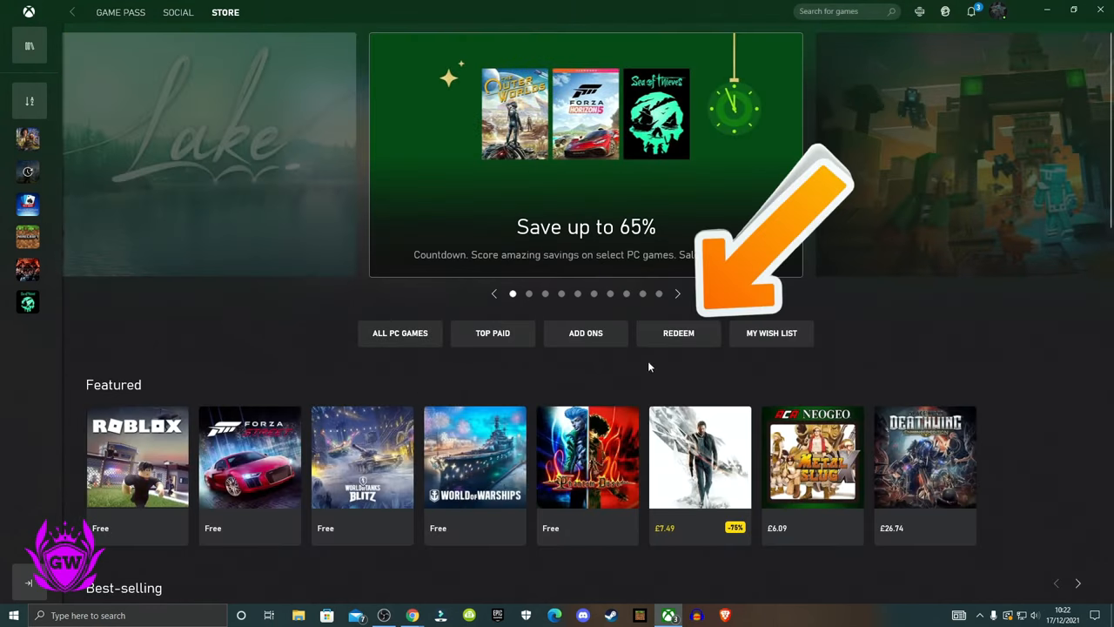
left_click(679, 332)
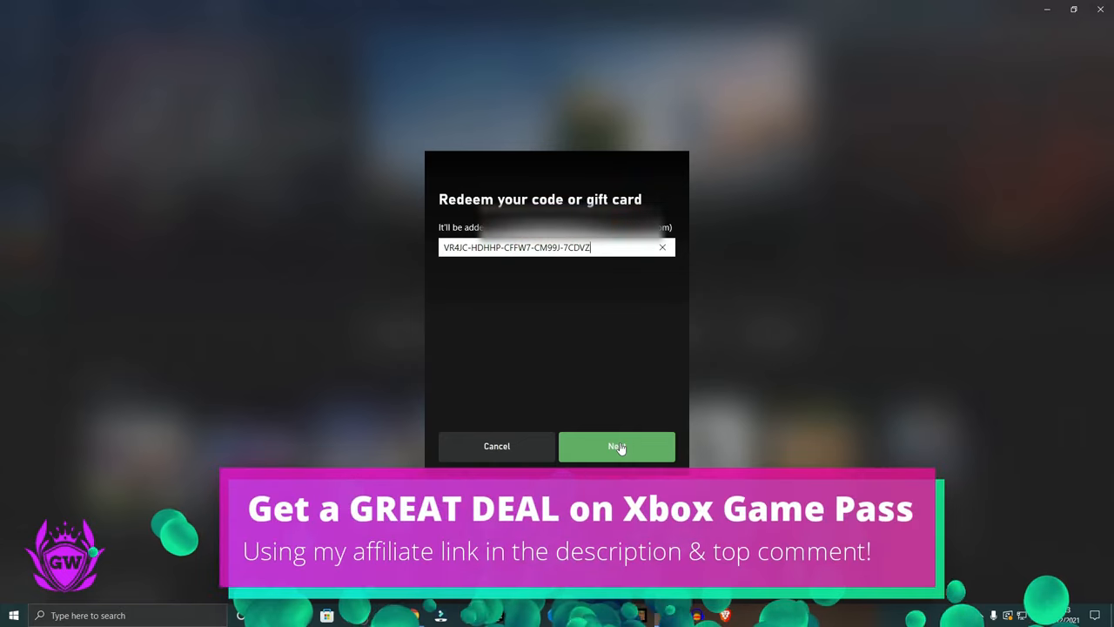
- Submit the code and confirm redeeming The Gunk by Thunderful until the You're good to go screen
left_click(617, 446)
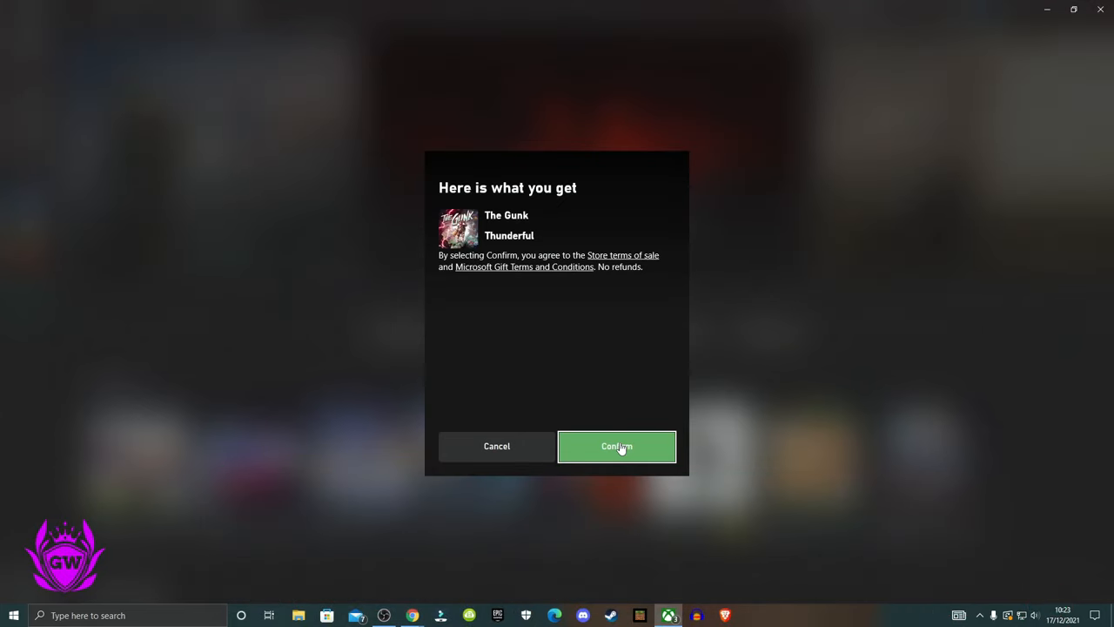
left_click(616, 446)
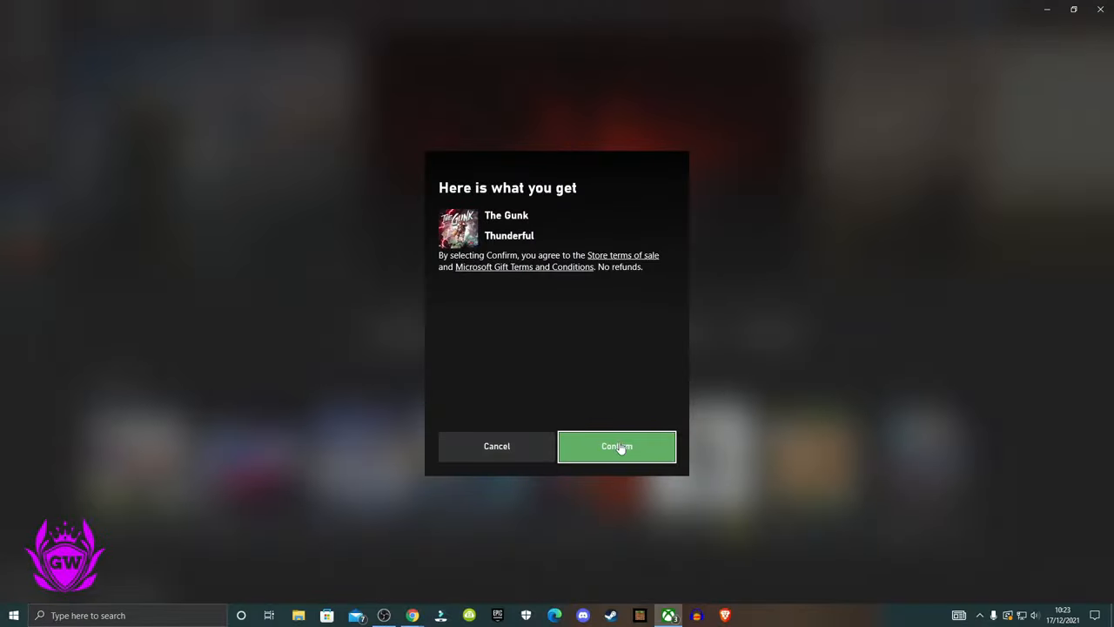
left_click(616, 445)
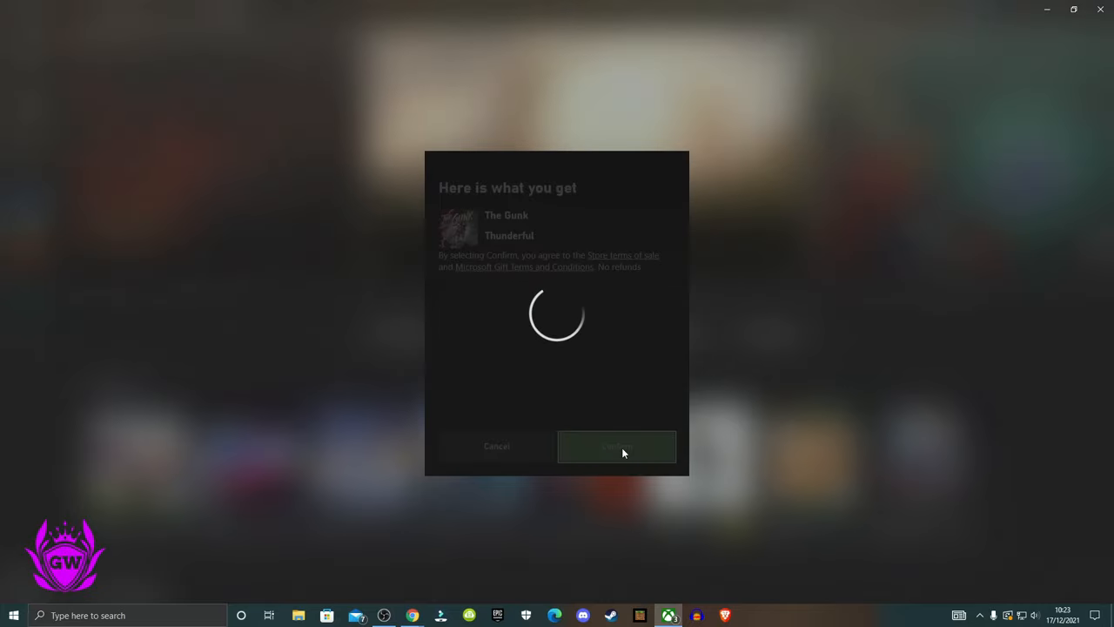
left_click(616, 446)
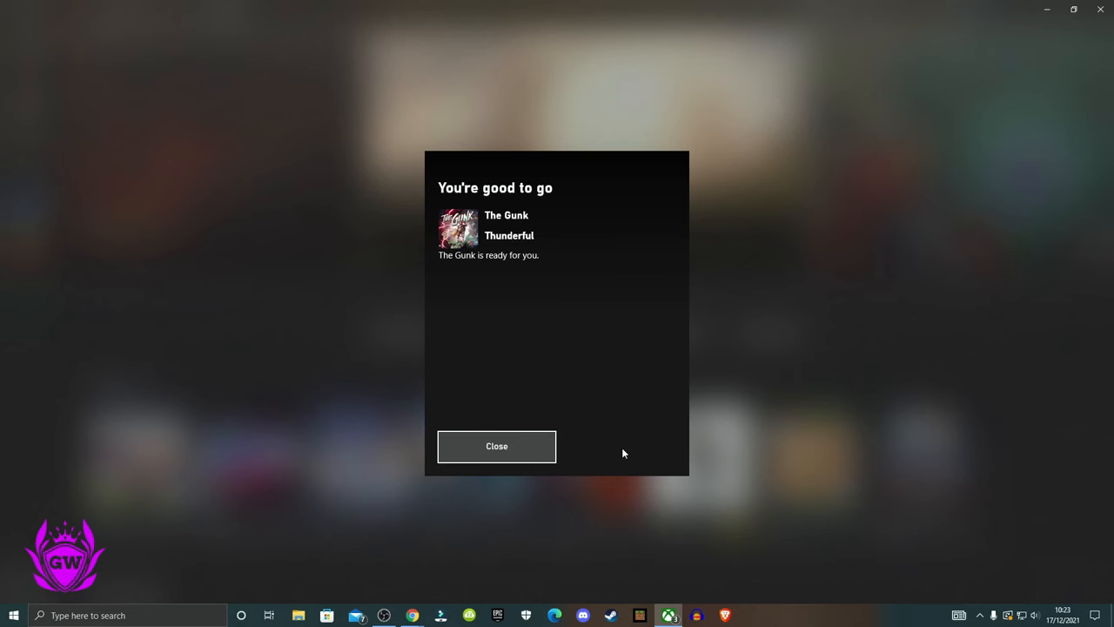
- Close the confirmation, search 'the gunk' and reach The Gunk's store page marked Owned
left_click(497, 446)
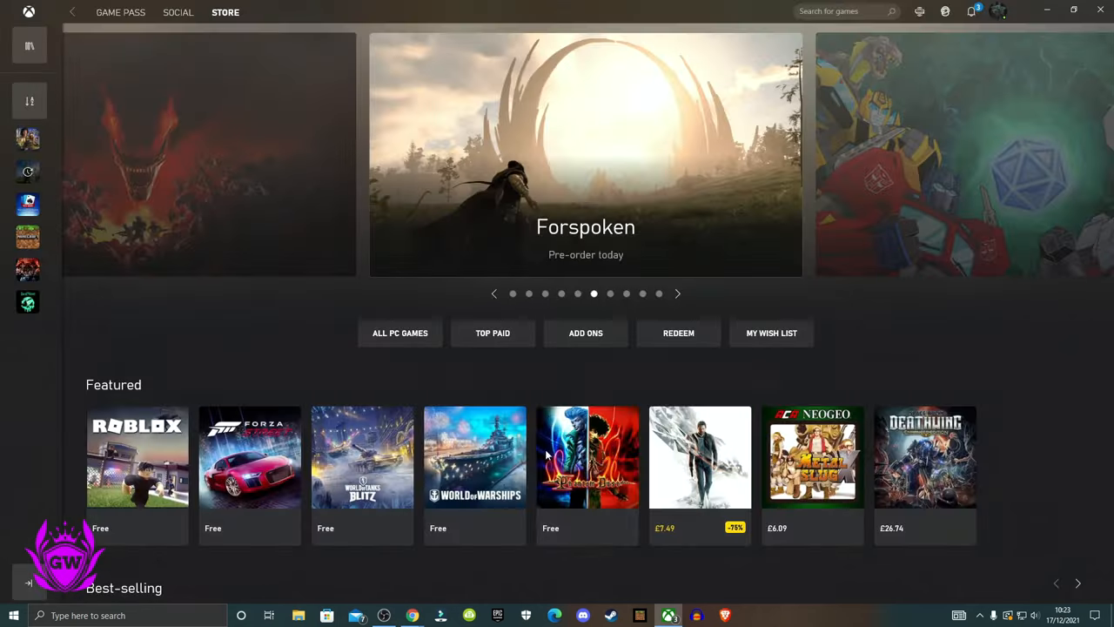
left_click(28, 45)
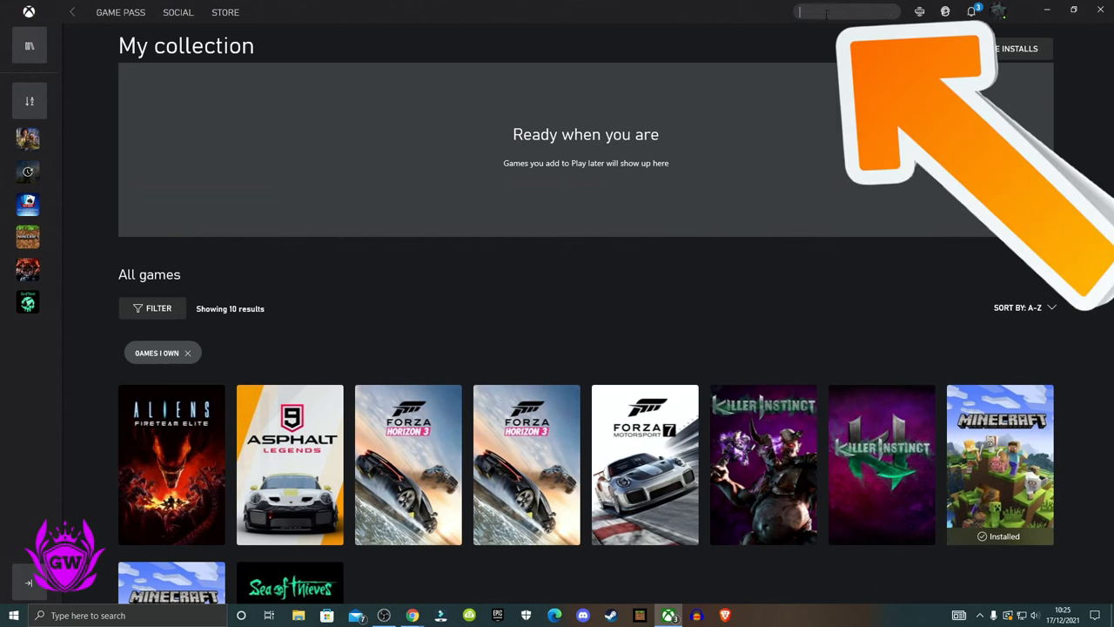
type("the gunk")
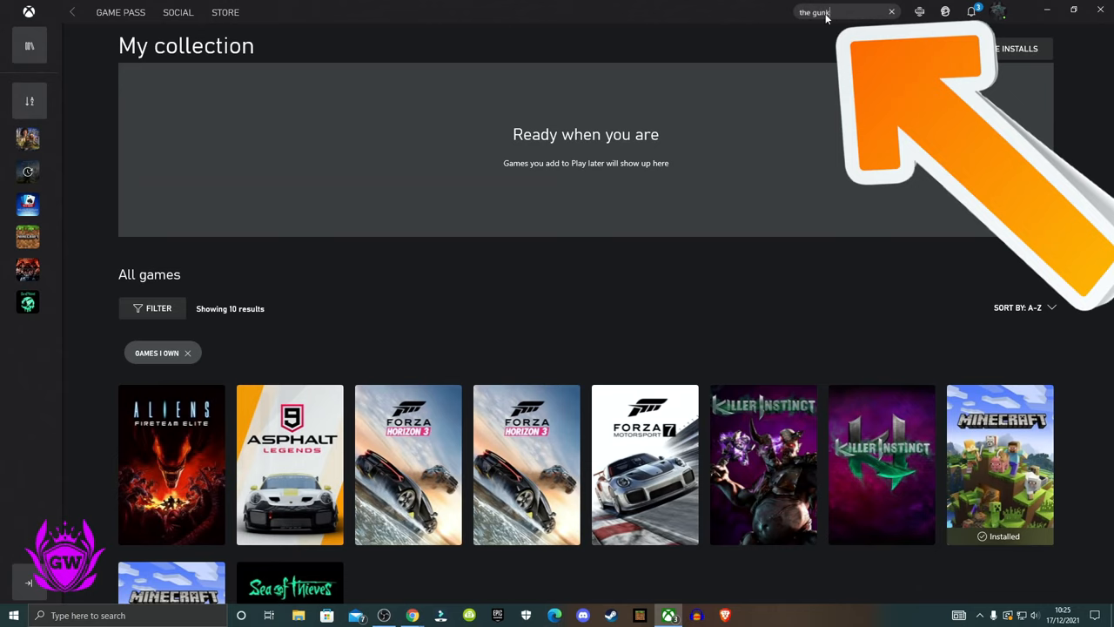
key("enter")
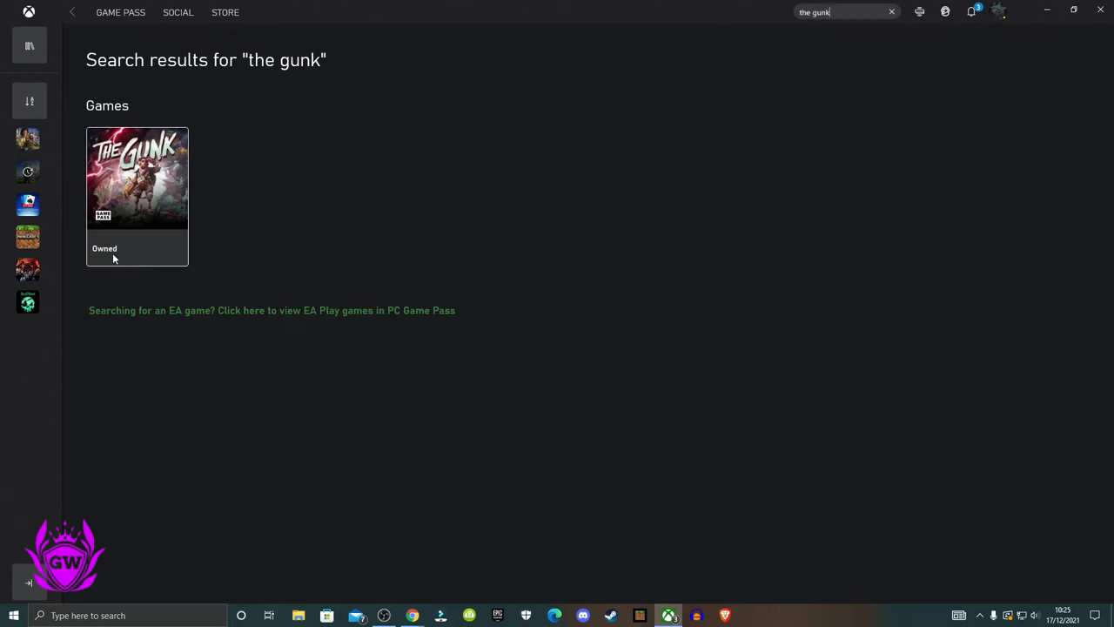
left_click(136, 178)
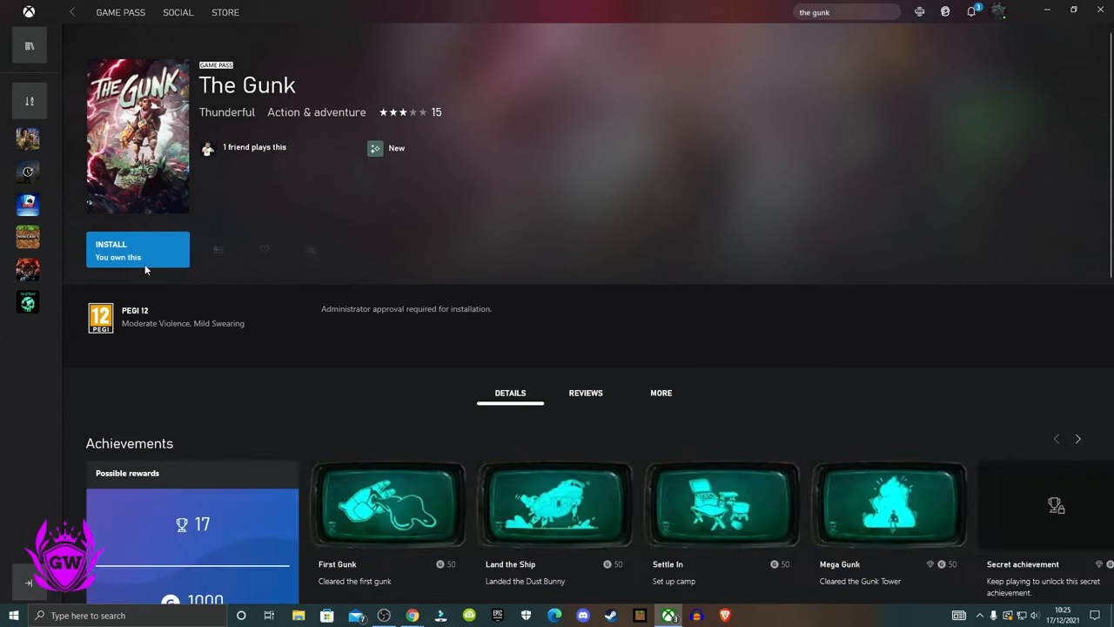